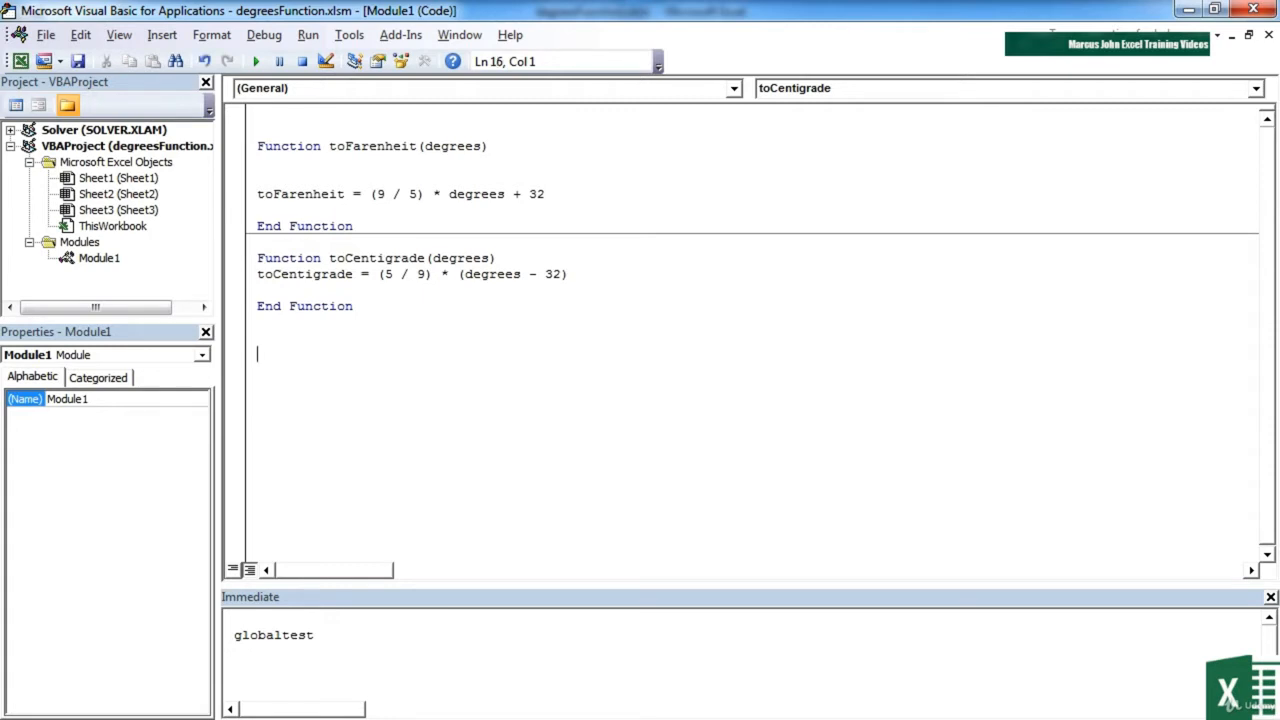
- Write Sub test() containing answer = toCentigrade(55) followed by a MsgBox answer line
text(sub test())
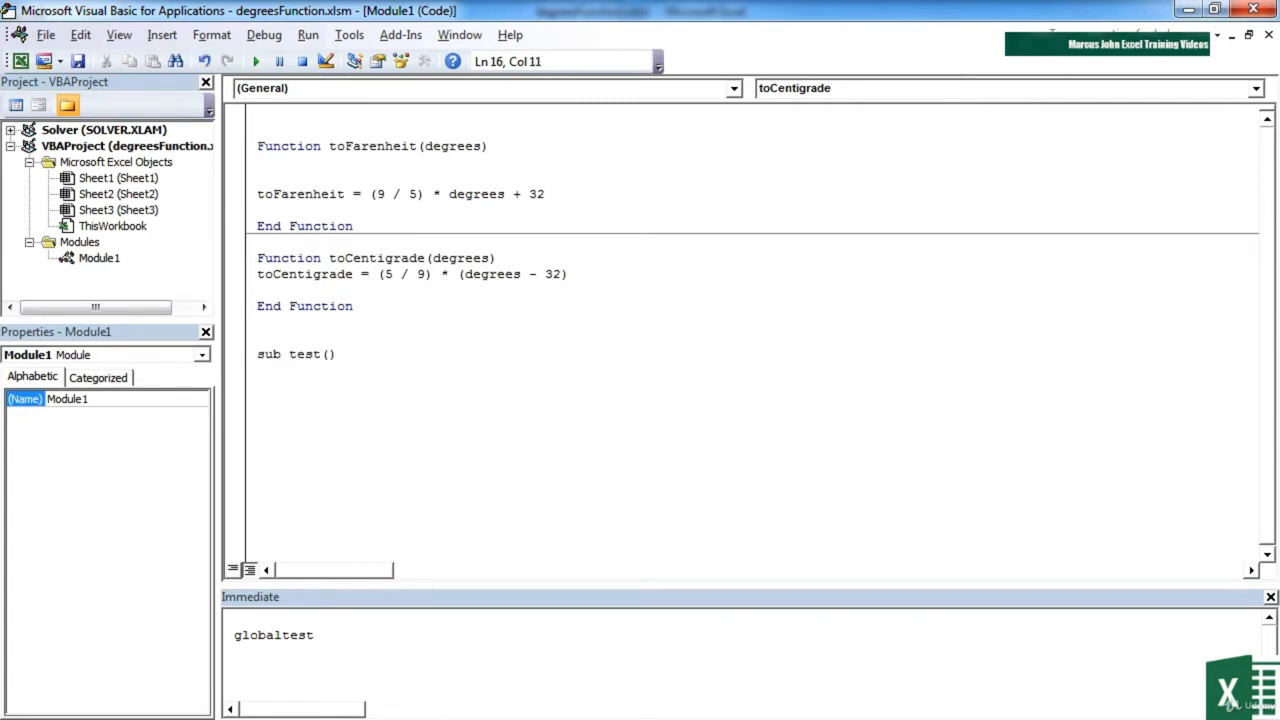
key(Return)
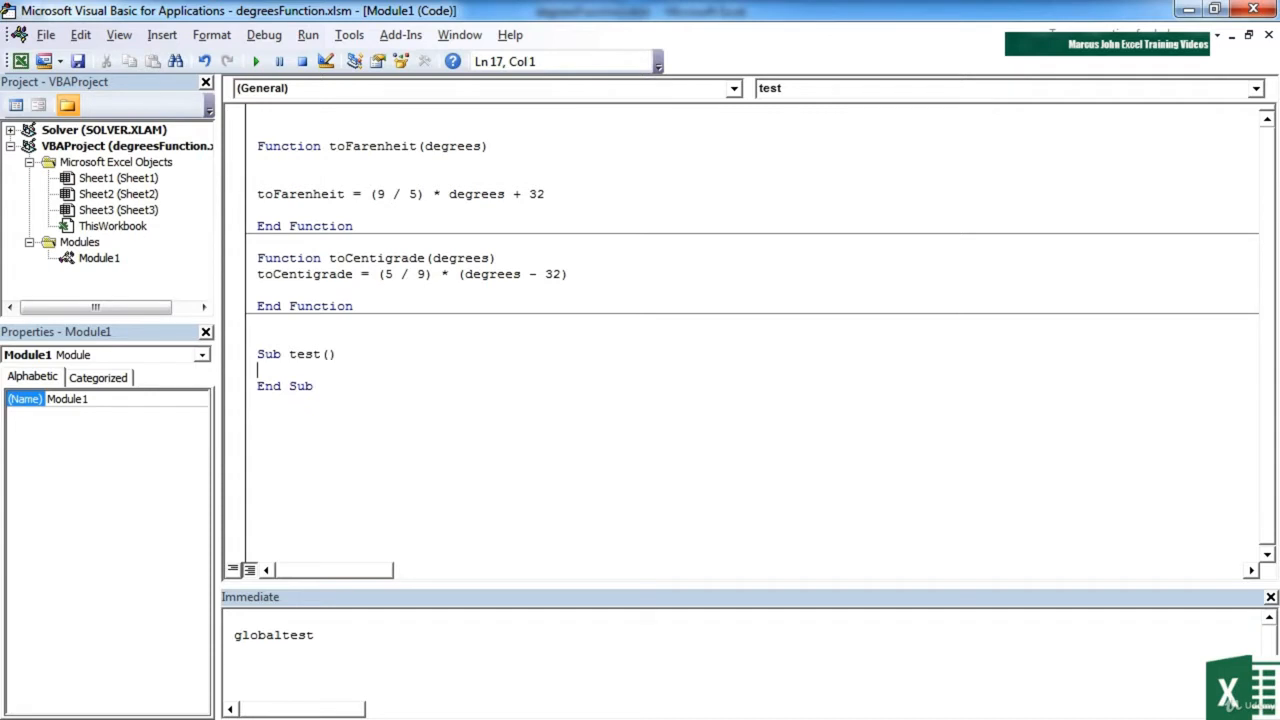
key(Return)
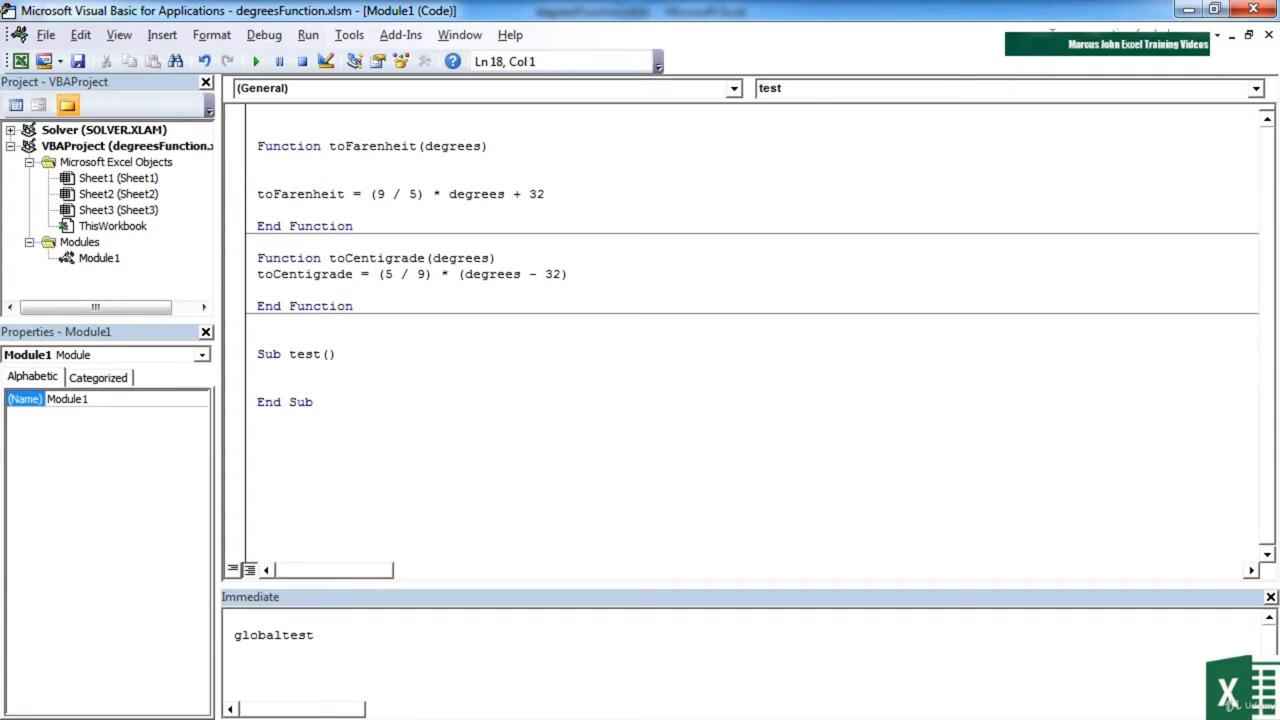
text(answer)
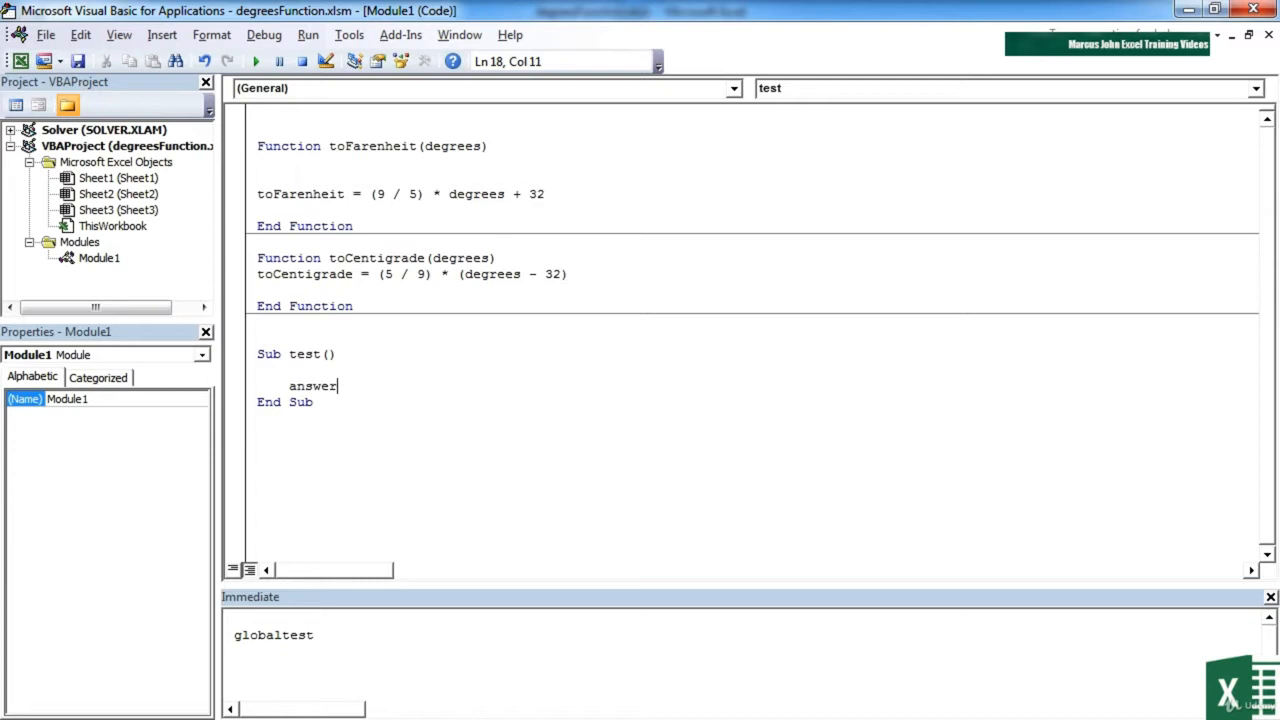
text(=)
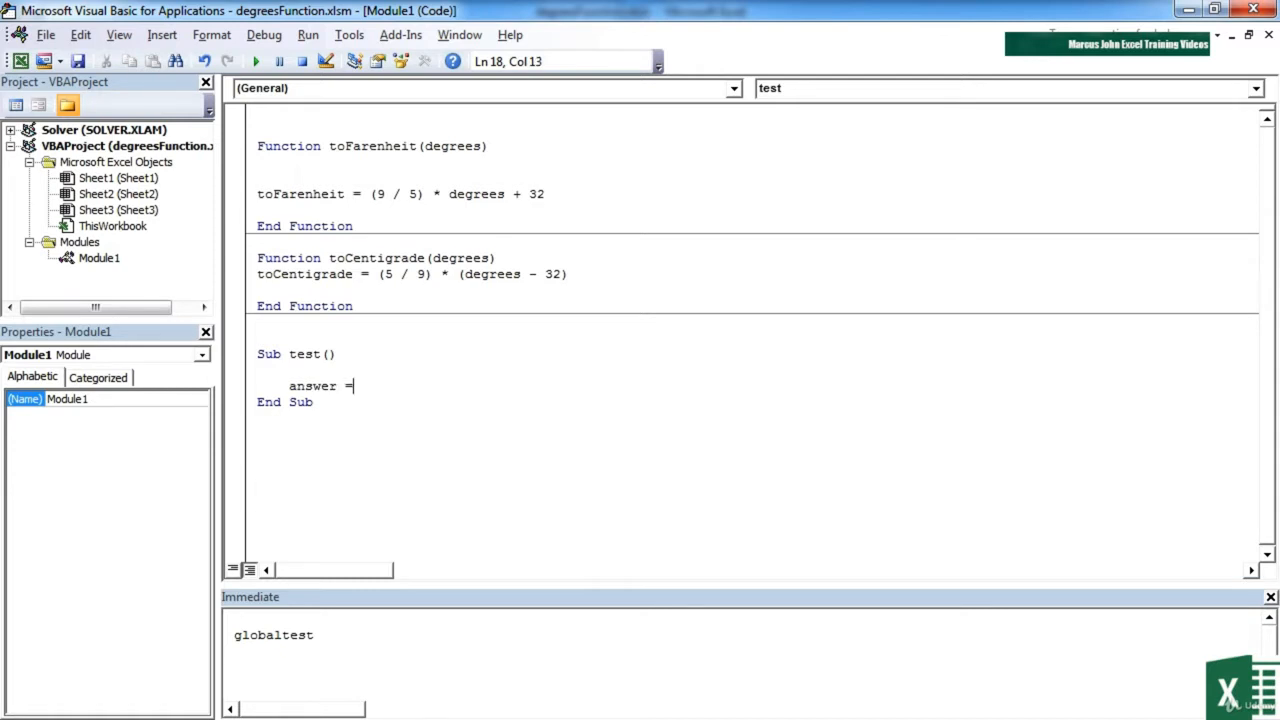
text(tocenti)
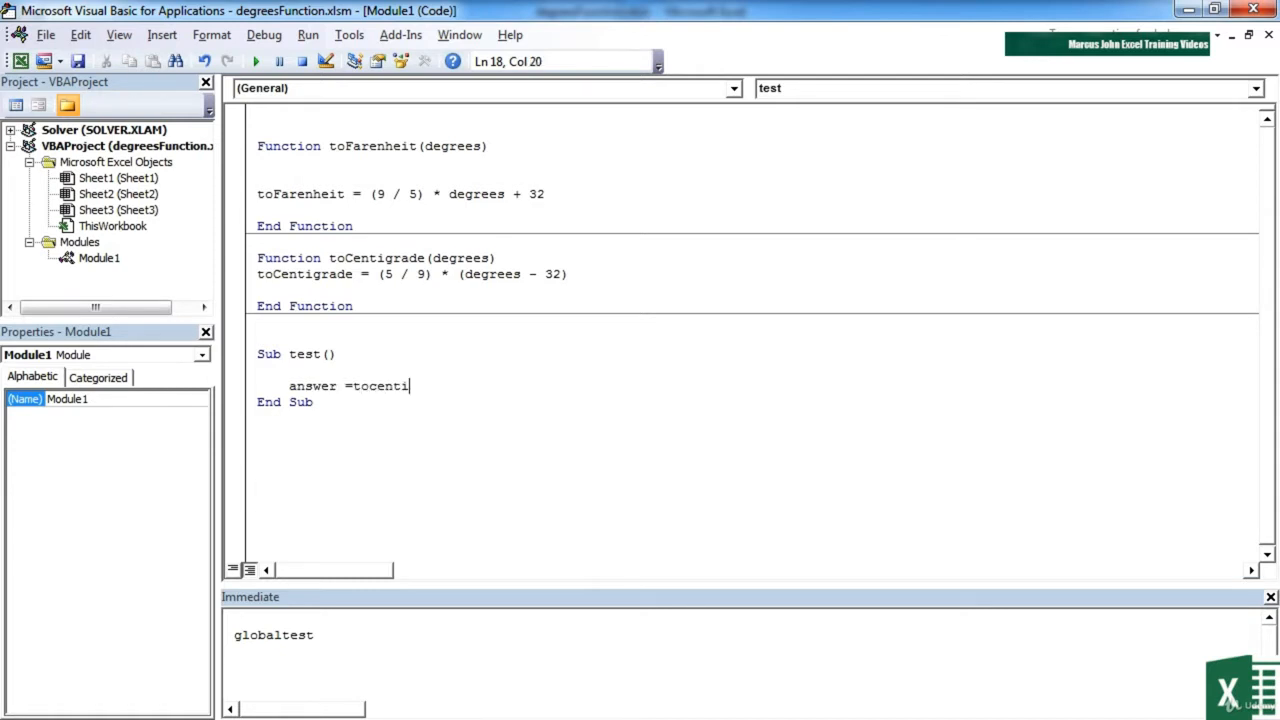
text(grade(55))
text(msgbox answe)
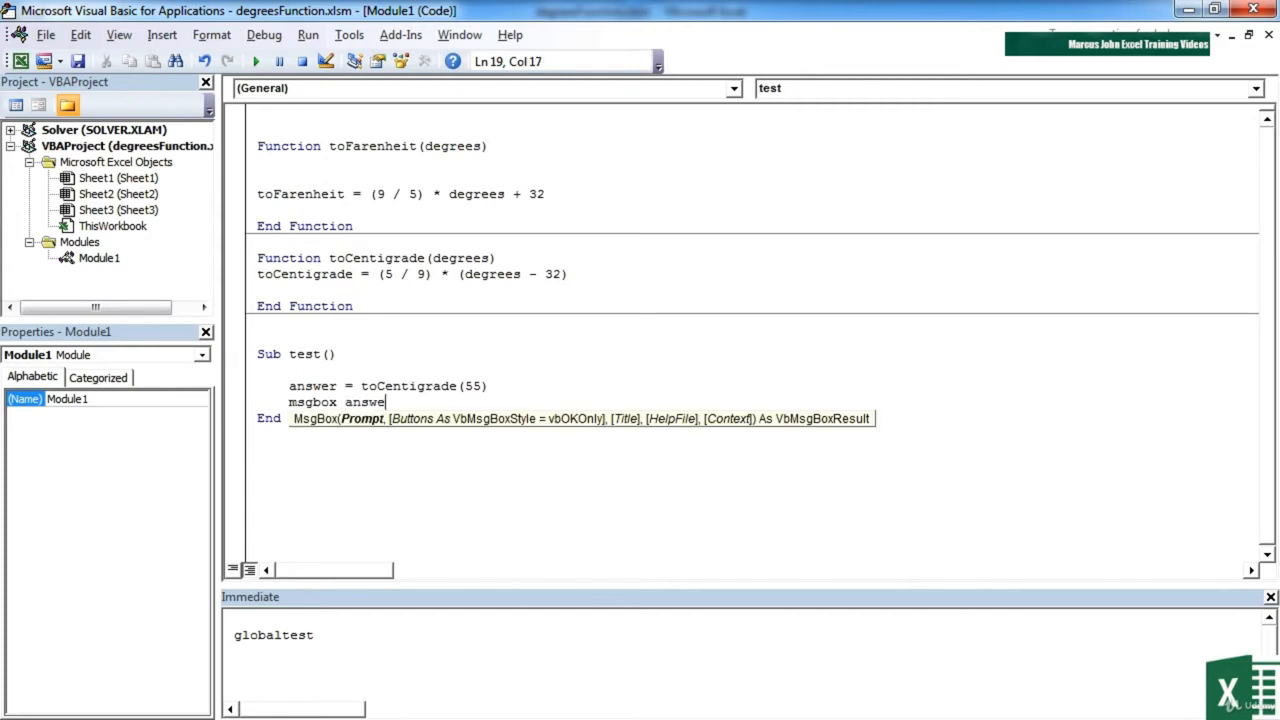
key(Return)
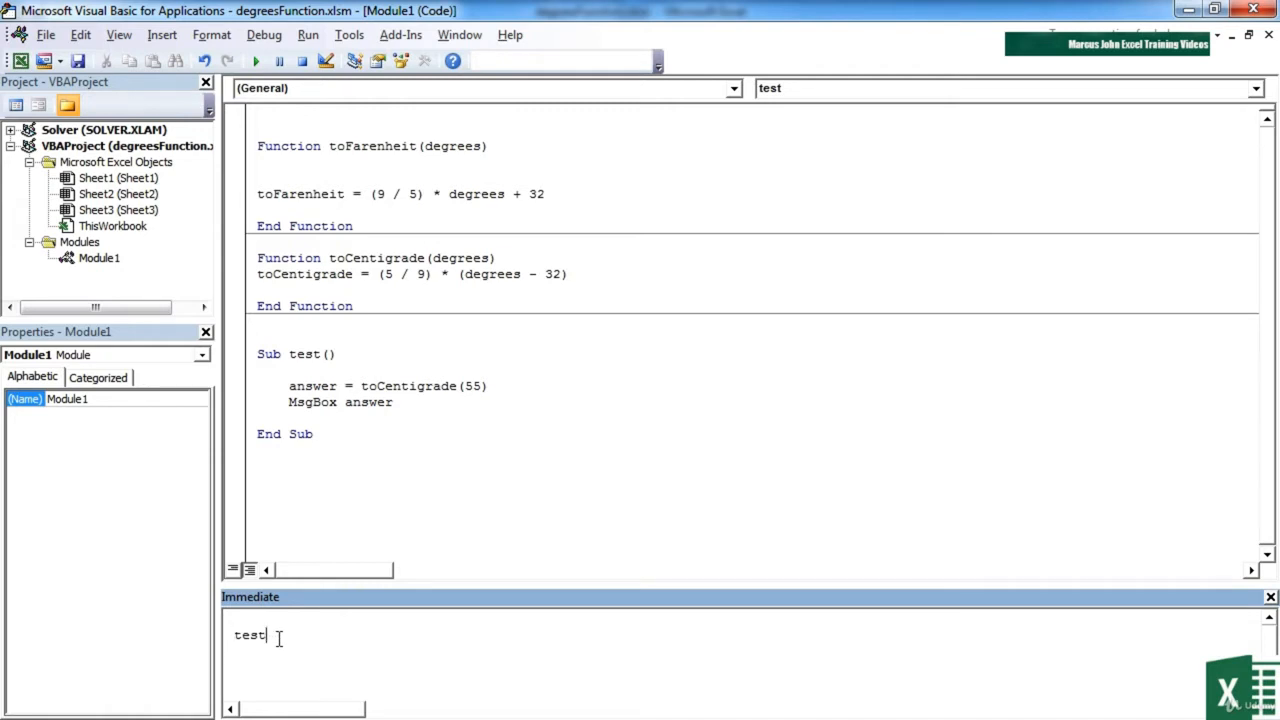
- Run test for 55 (12.777…), then change the argument to 32 and rerun to get 0
key(Return)
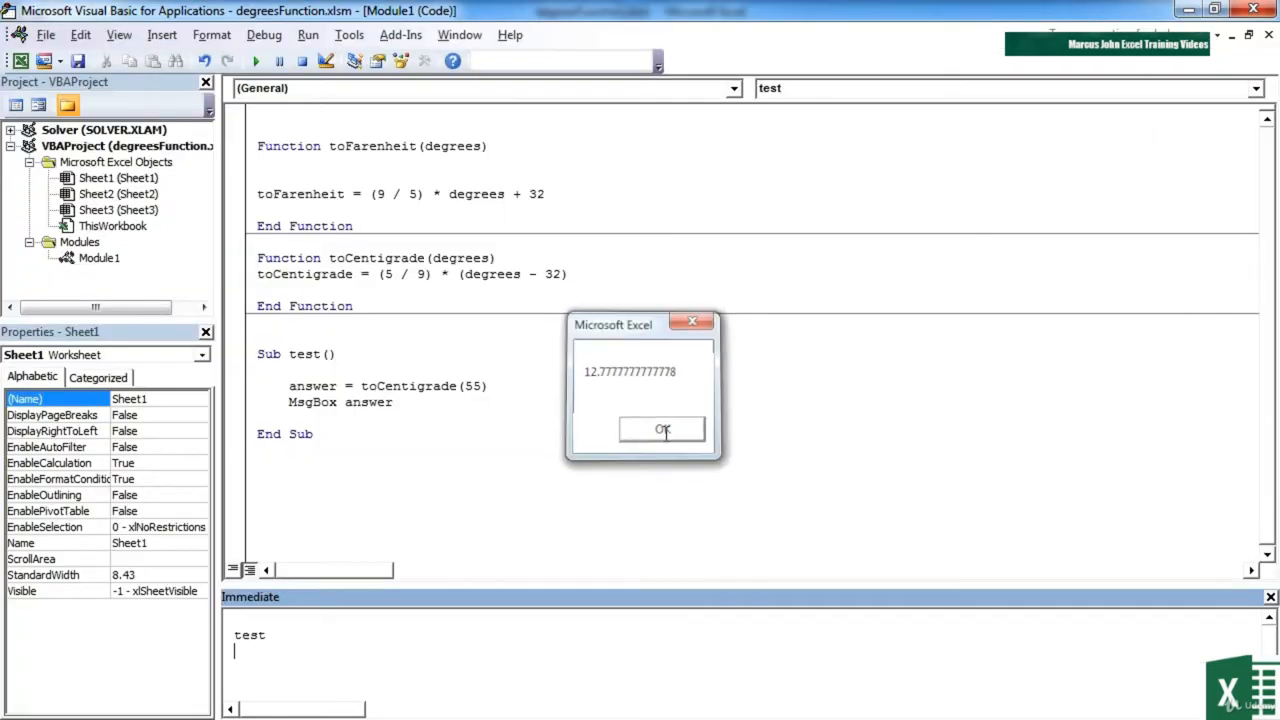
click(662, 429)
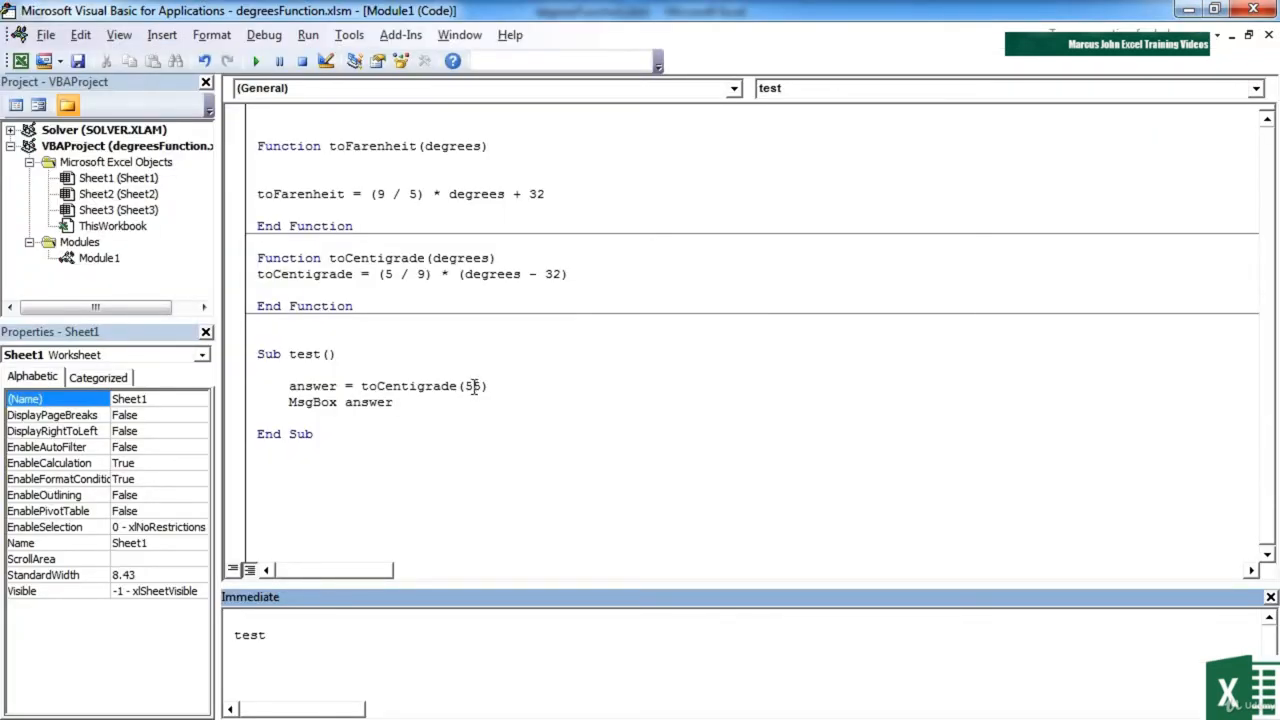
double_click(471, 386)
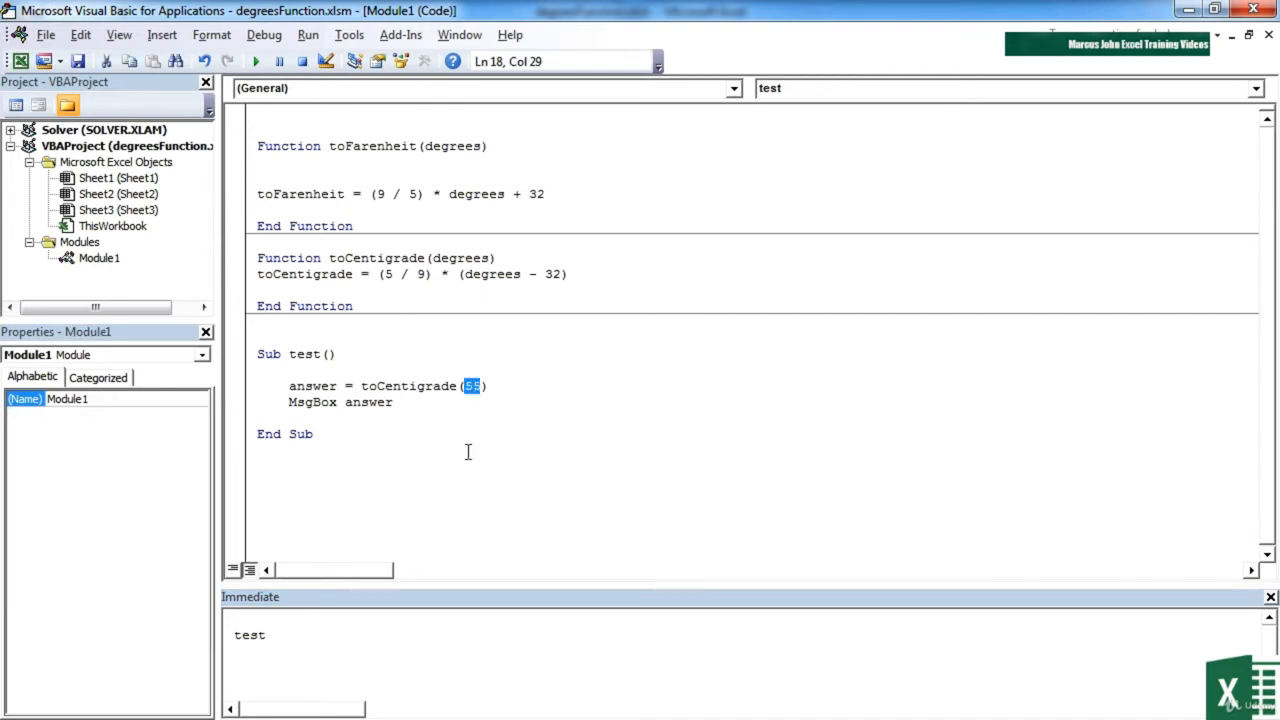
text(32)
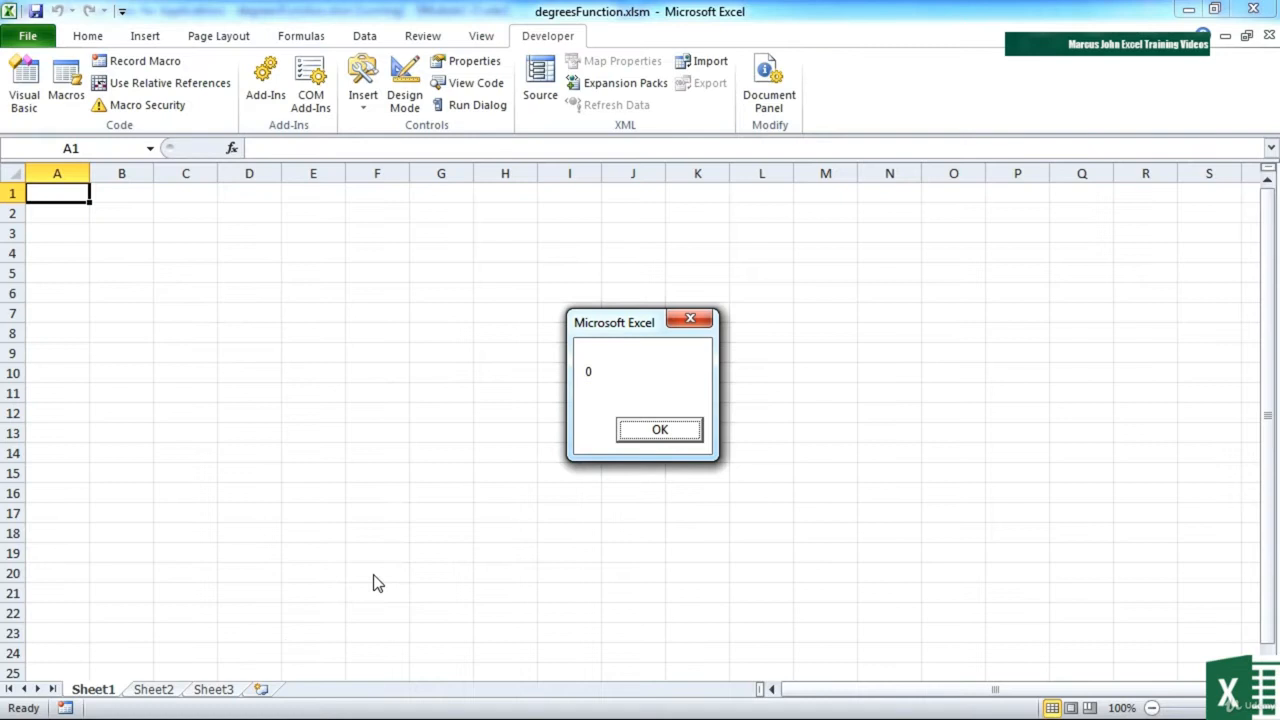
click(659, 429)
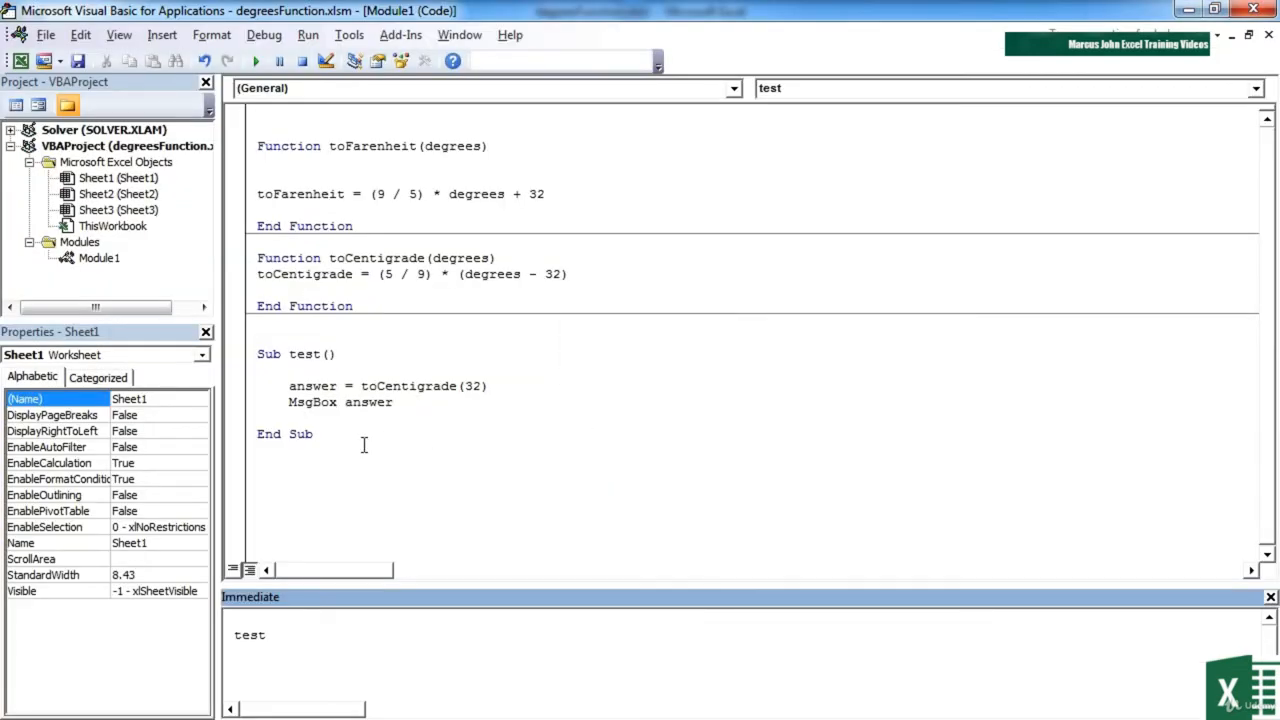
mouse_move(398, 451)
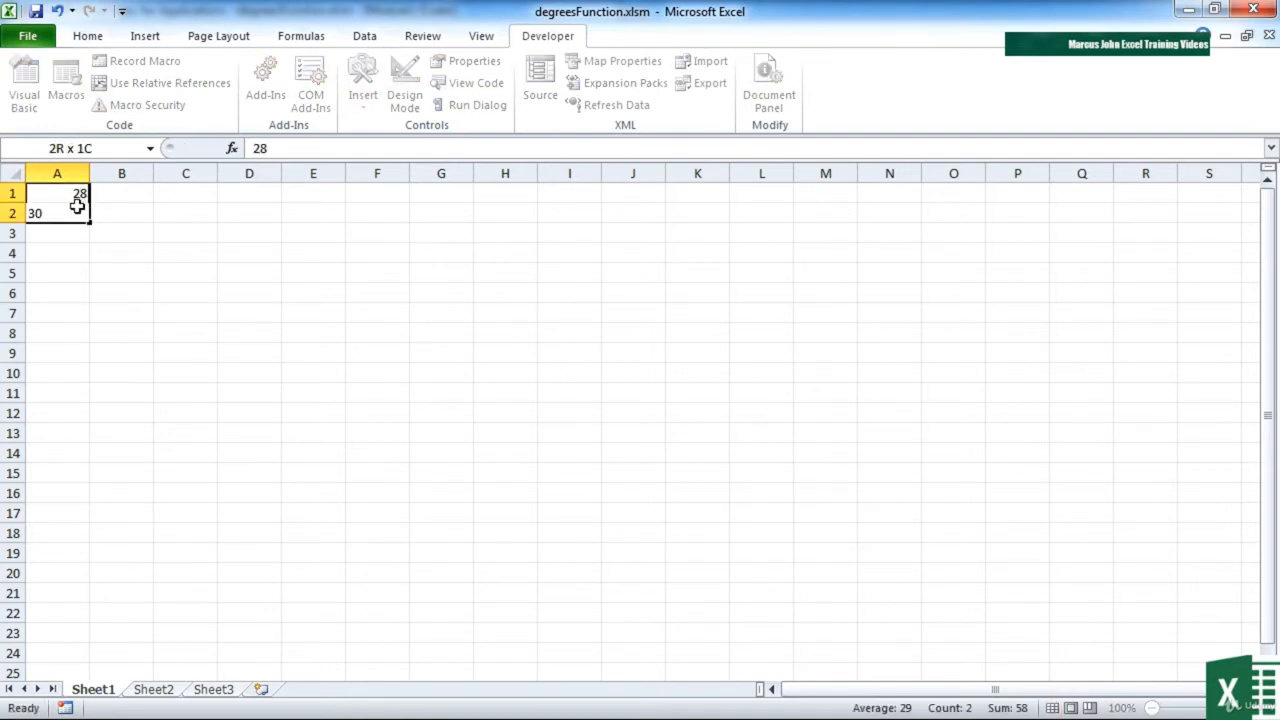
- Fill A1:A12 with 28–50 and copy =toCentigrade(A1) down B1:B12
drag(79, 213, 79, 413)
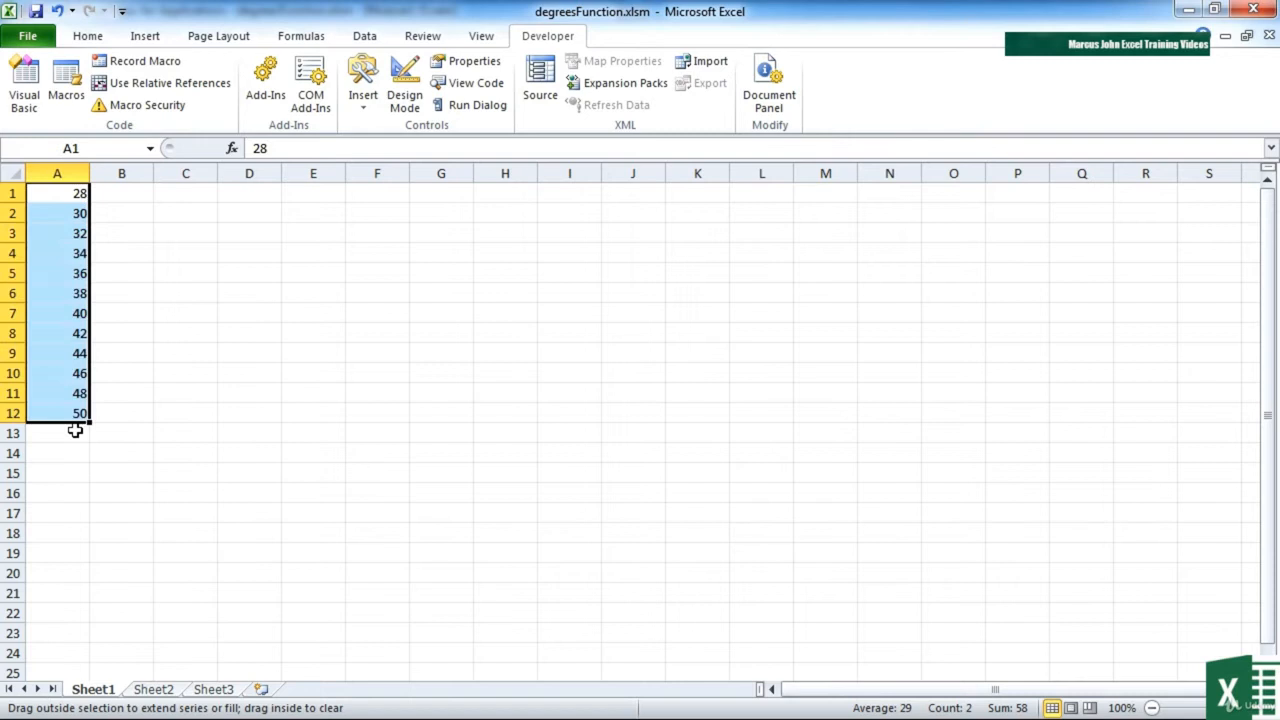
click(121, 193)
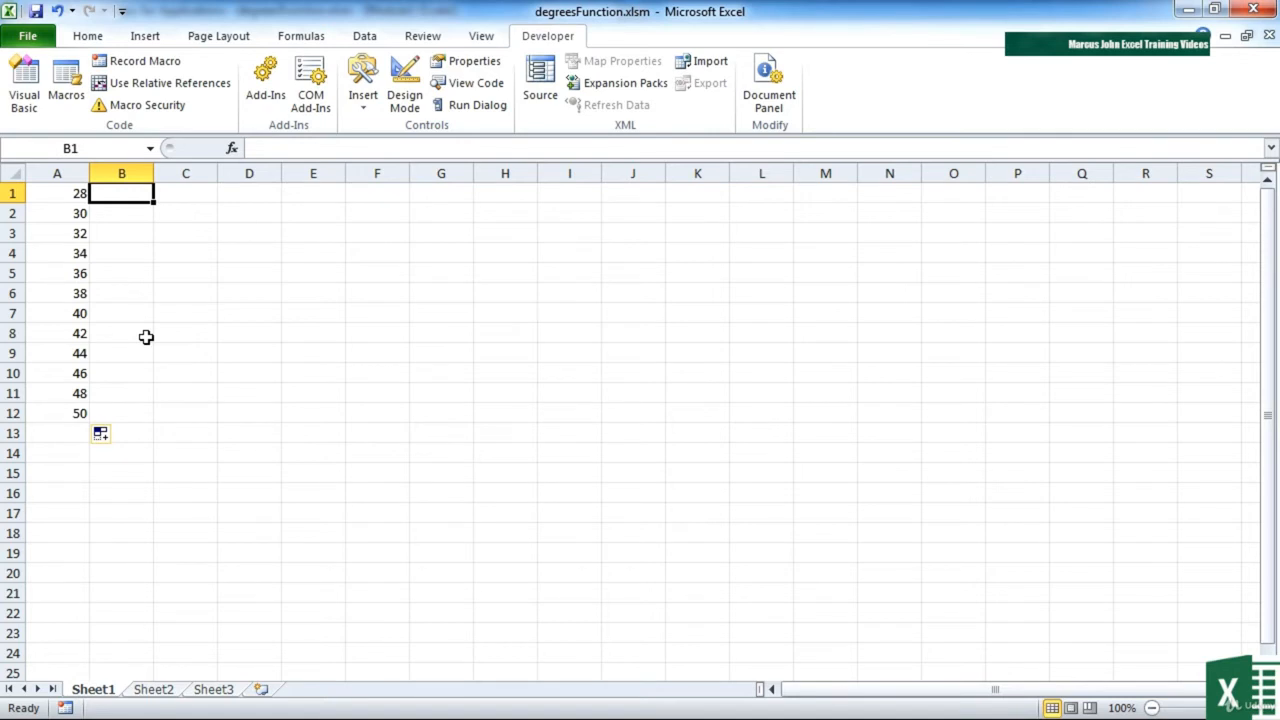
text(=t)
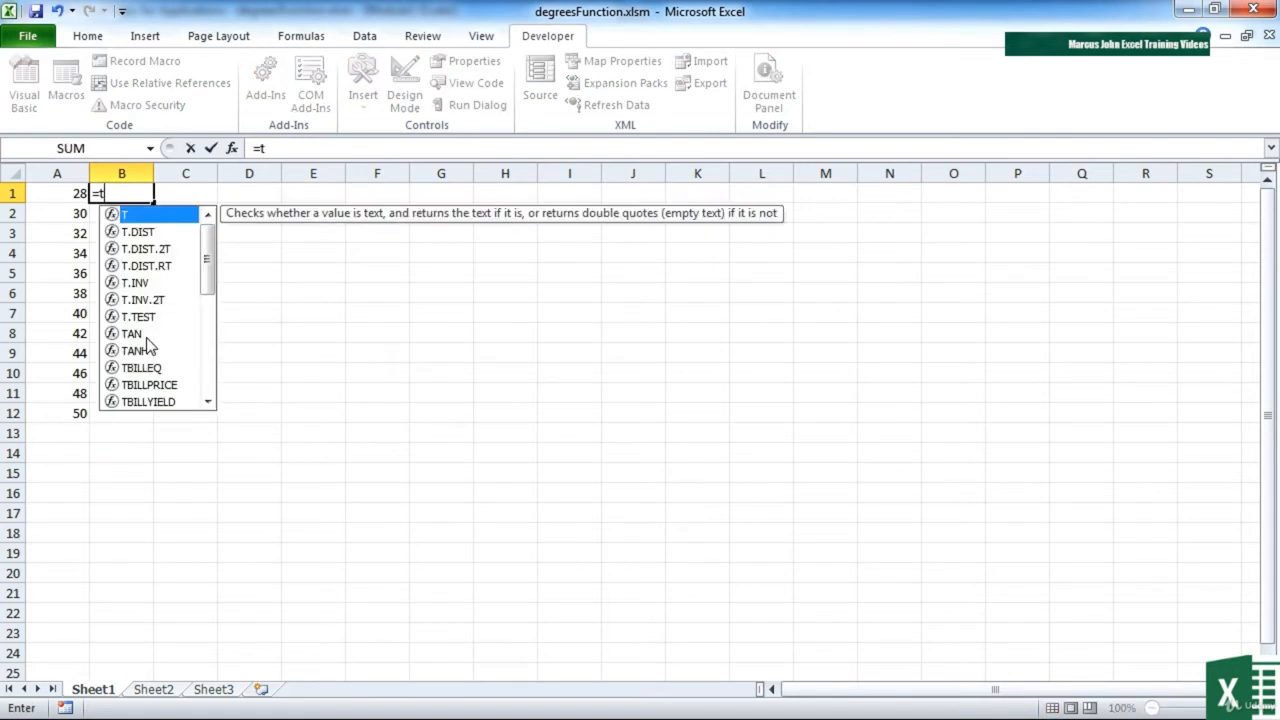
text(ocen)
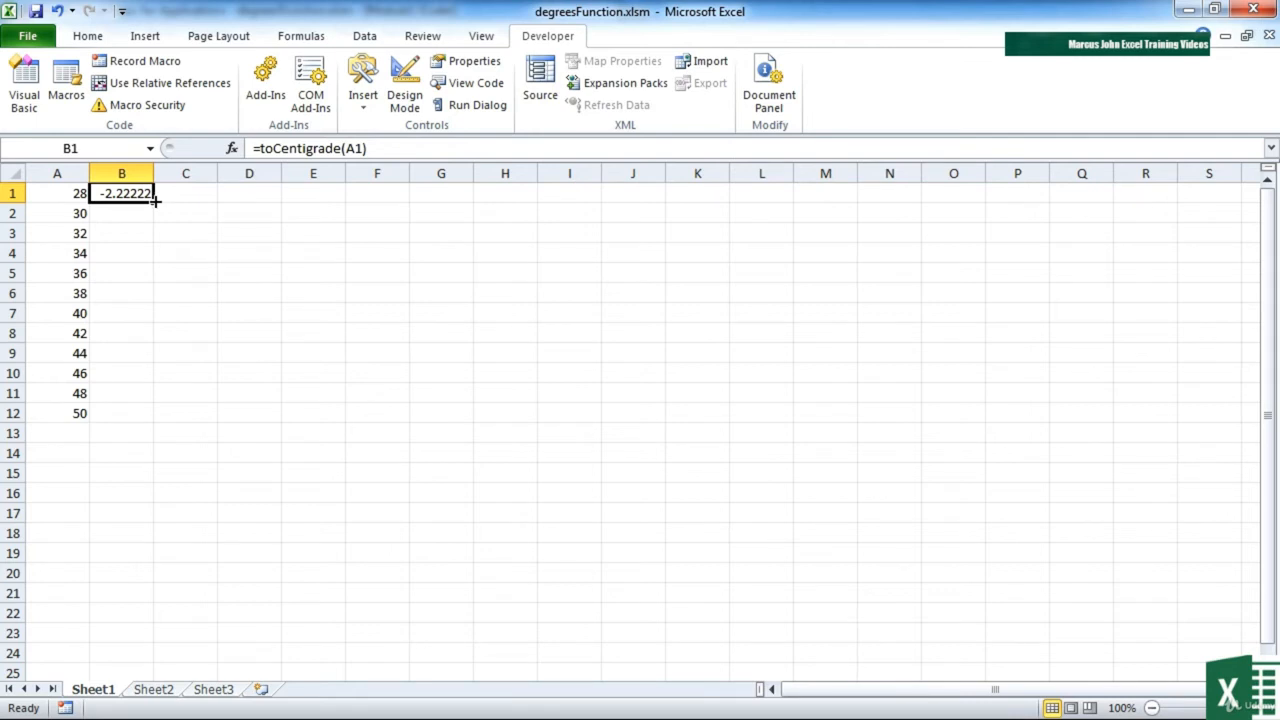
drag(123, 193, 123, 413)
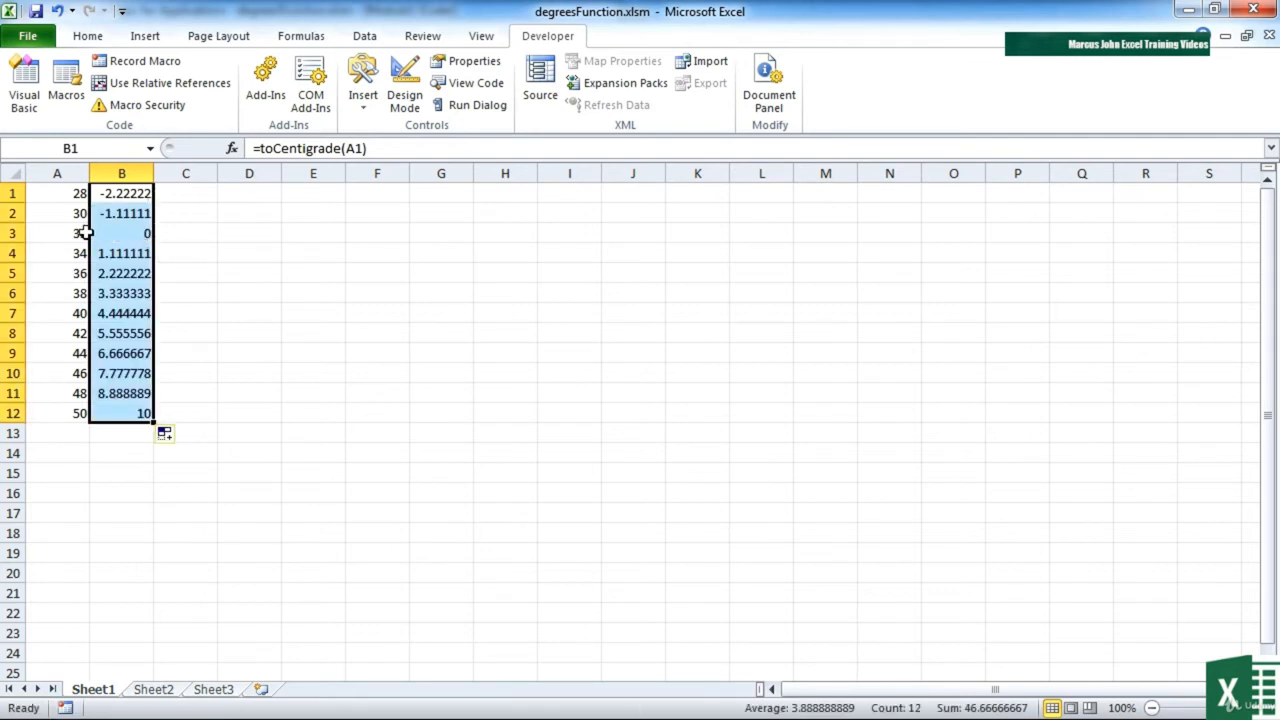
click(121, 233)
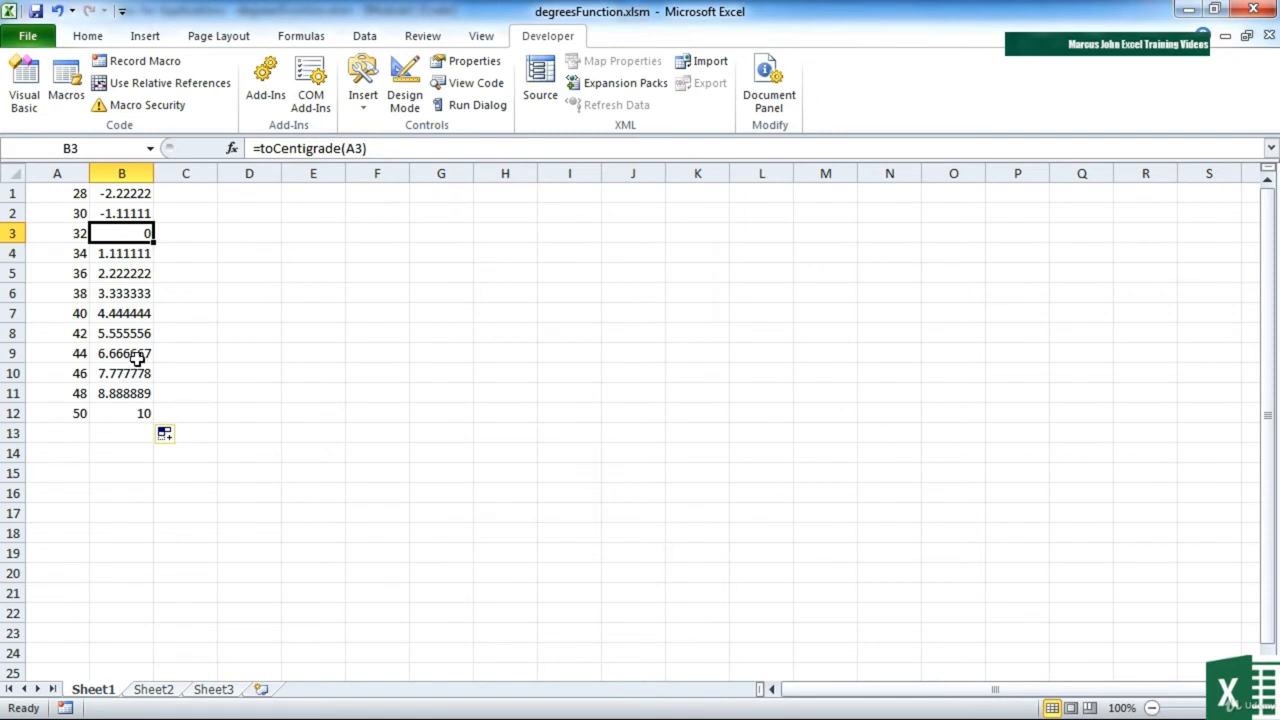
click(121, 353)
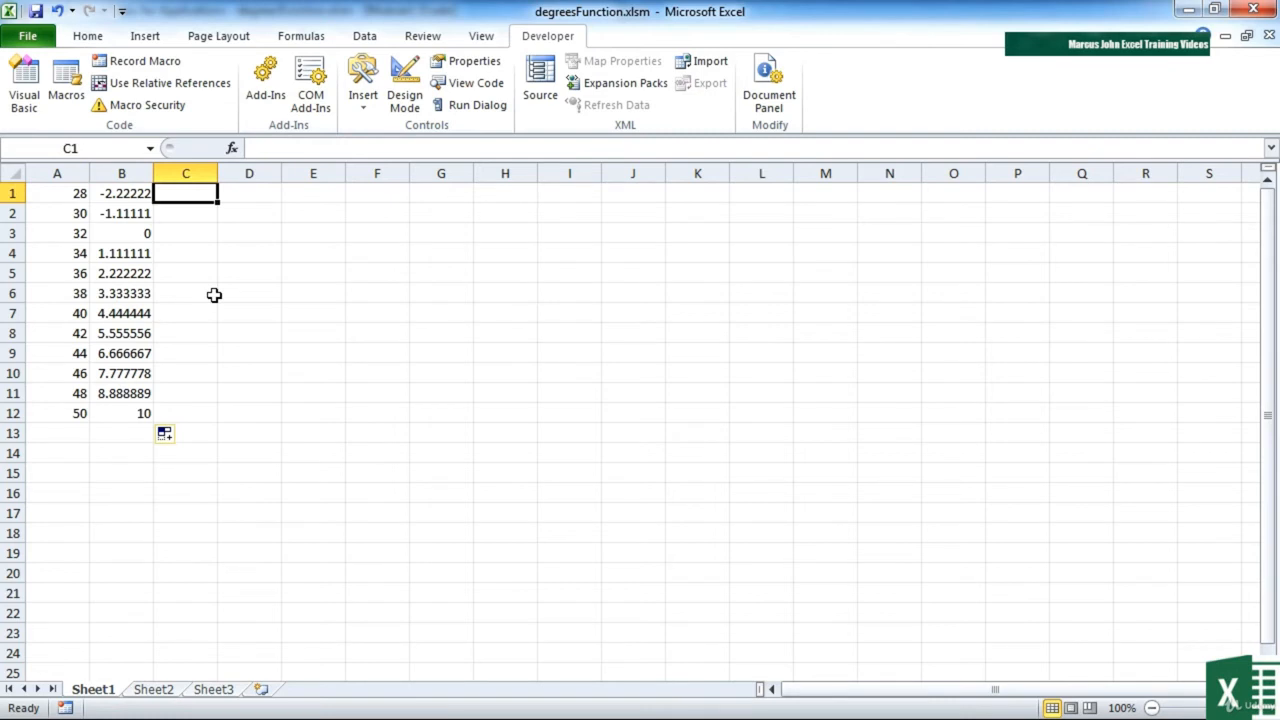
- Enter =toFarenheit(B1) in C1 and fill it down to C12
text(=to)
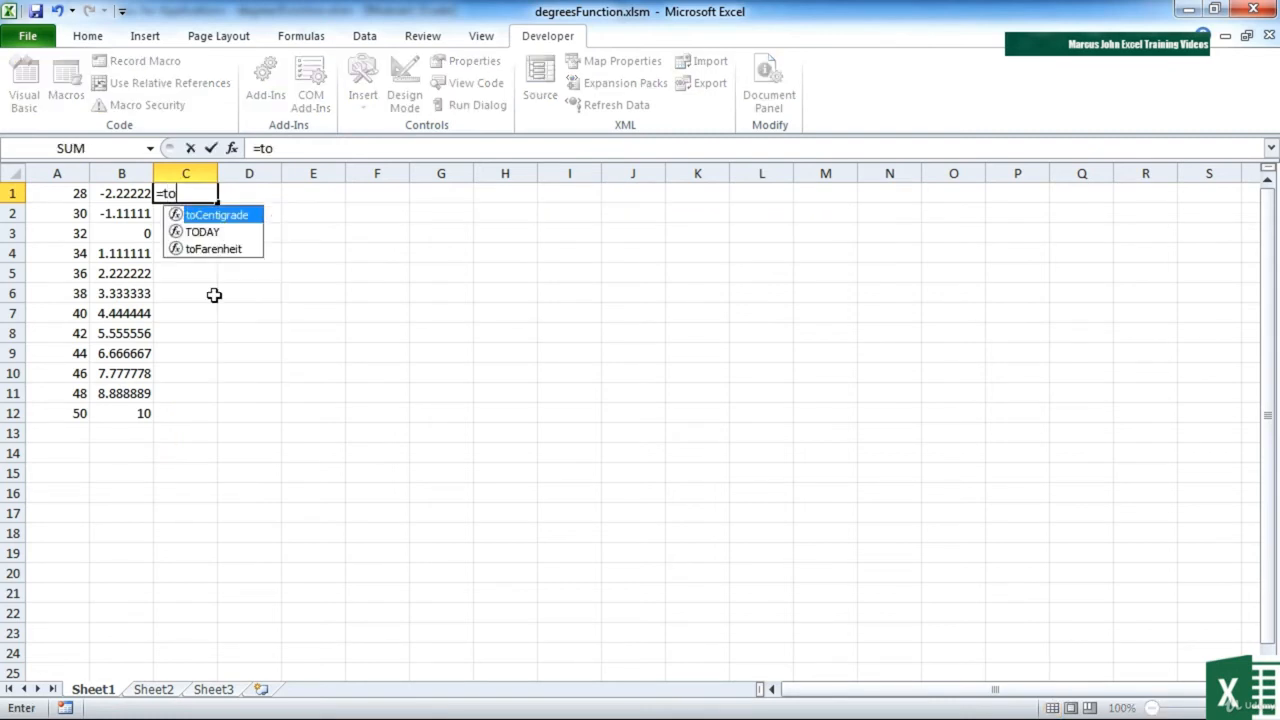
text(f)
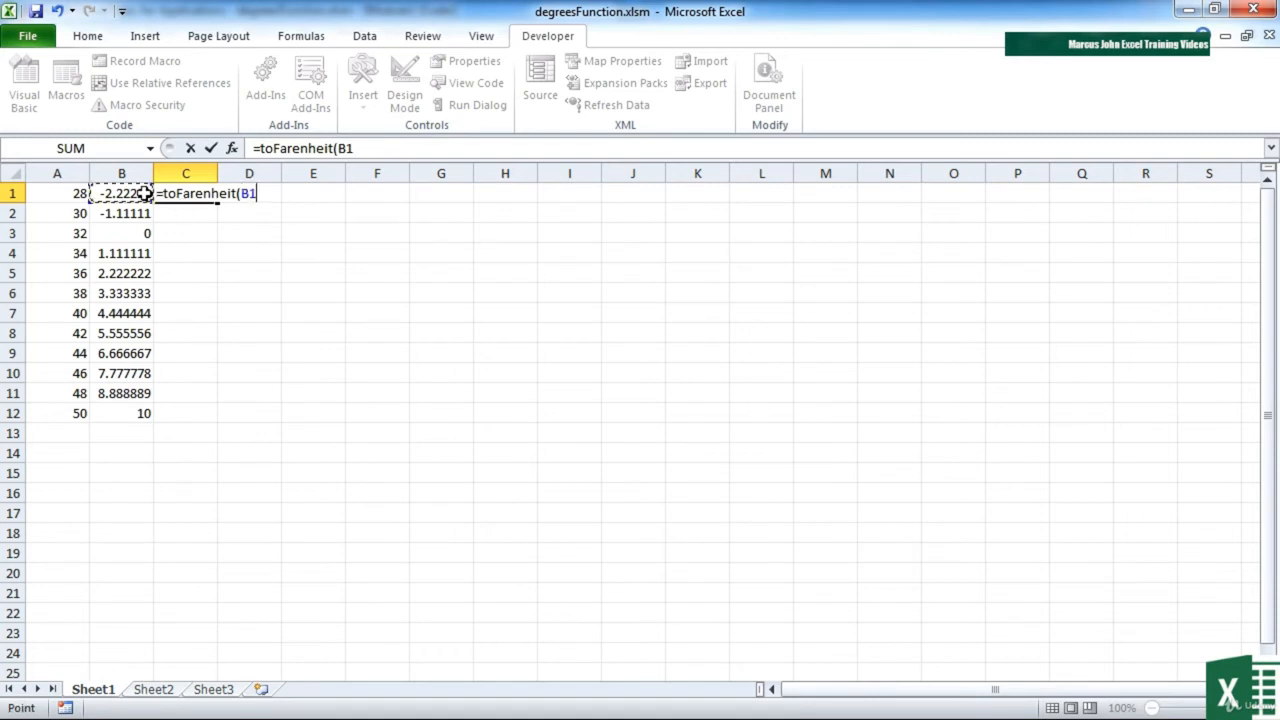
key(Return)
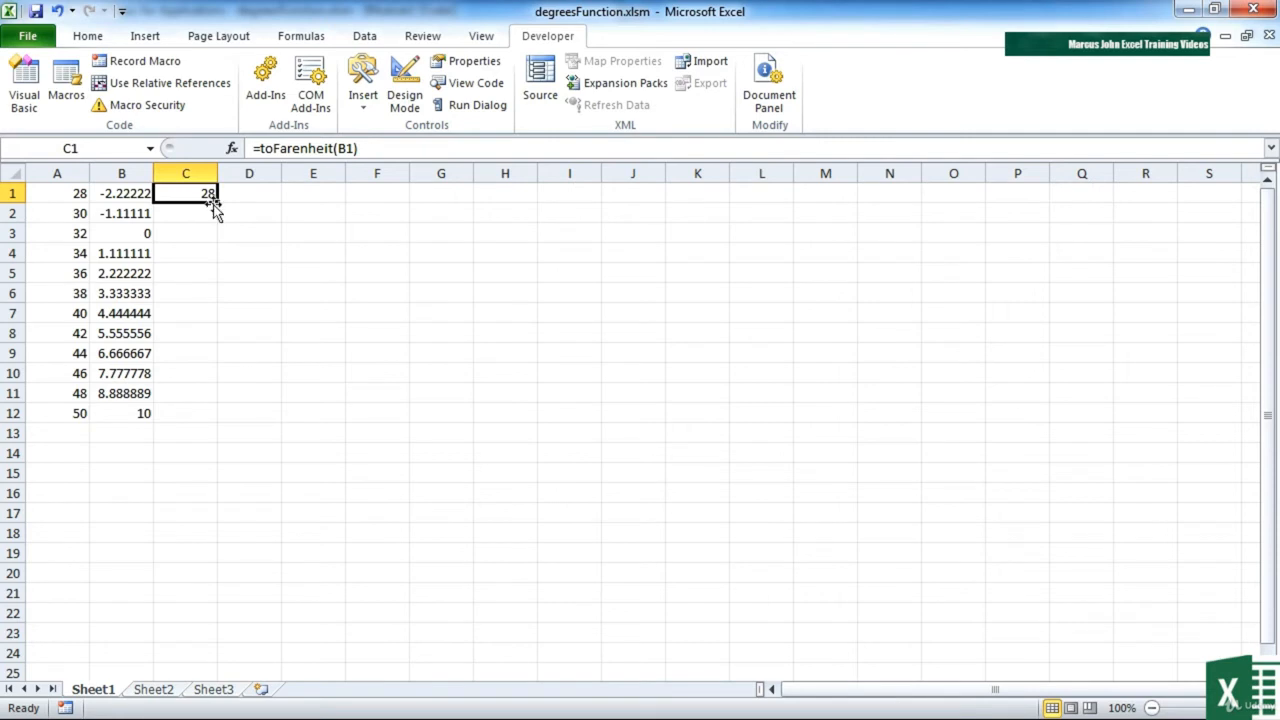
drag(213, 200, 207, 413)
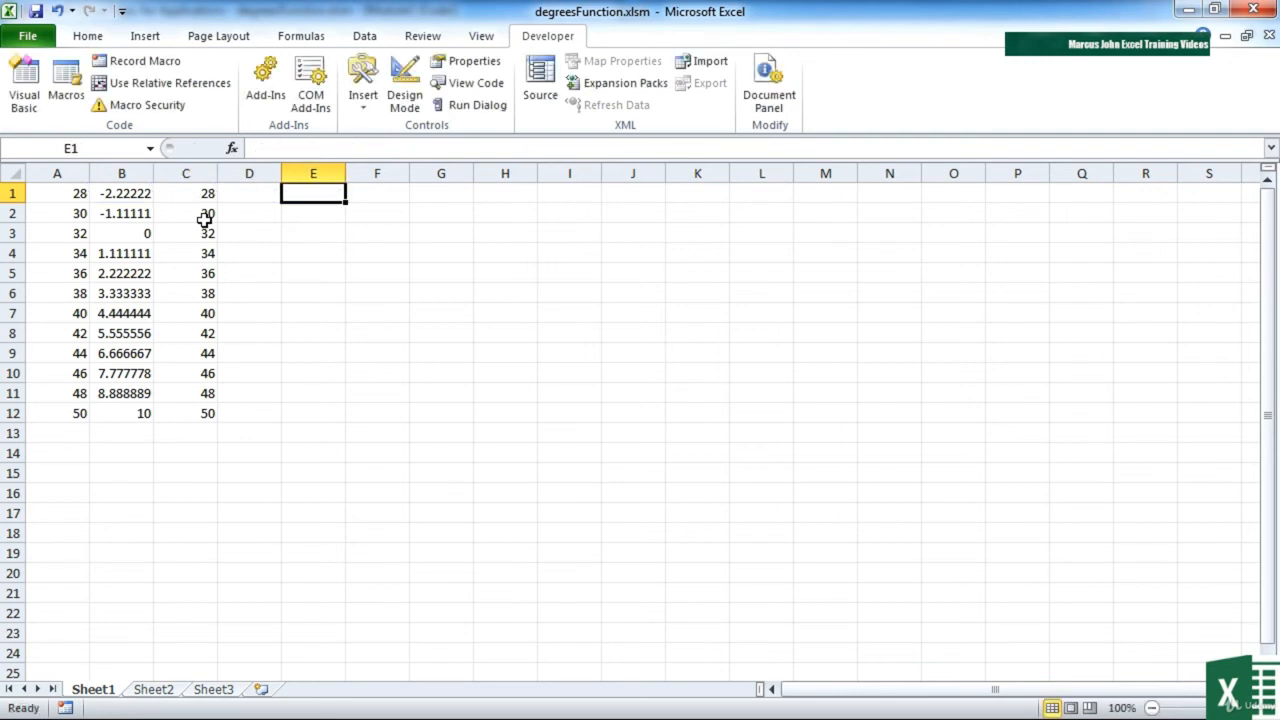
- Insert the user-defined toCentigrade function in E1 with Degrees set to C1
click(231, 147)
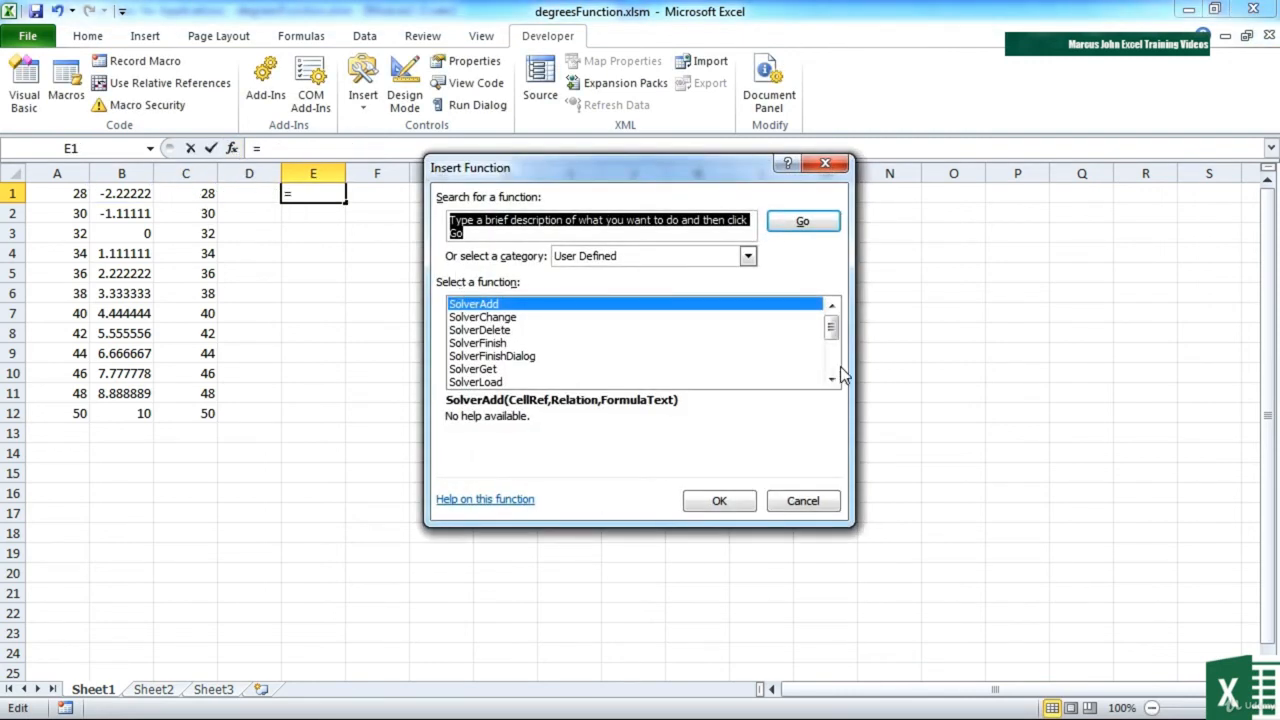
click(747, 255)
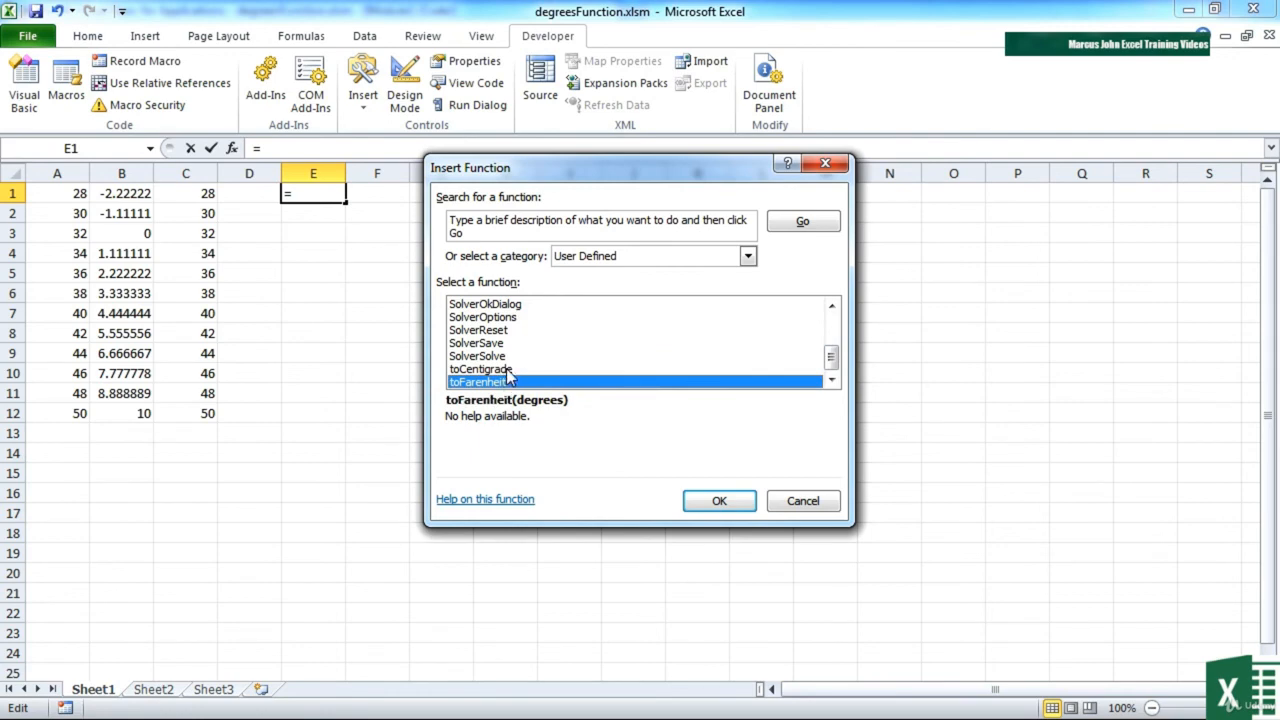
click(719, 501)
text(H10)
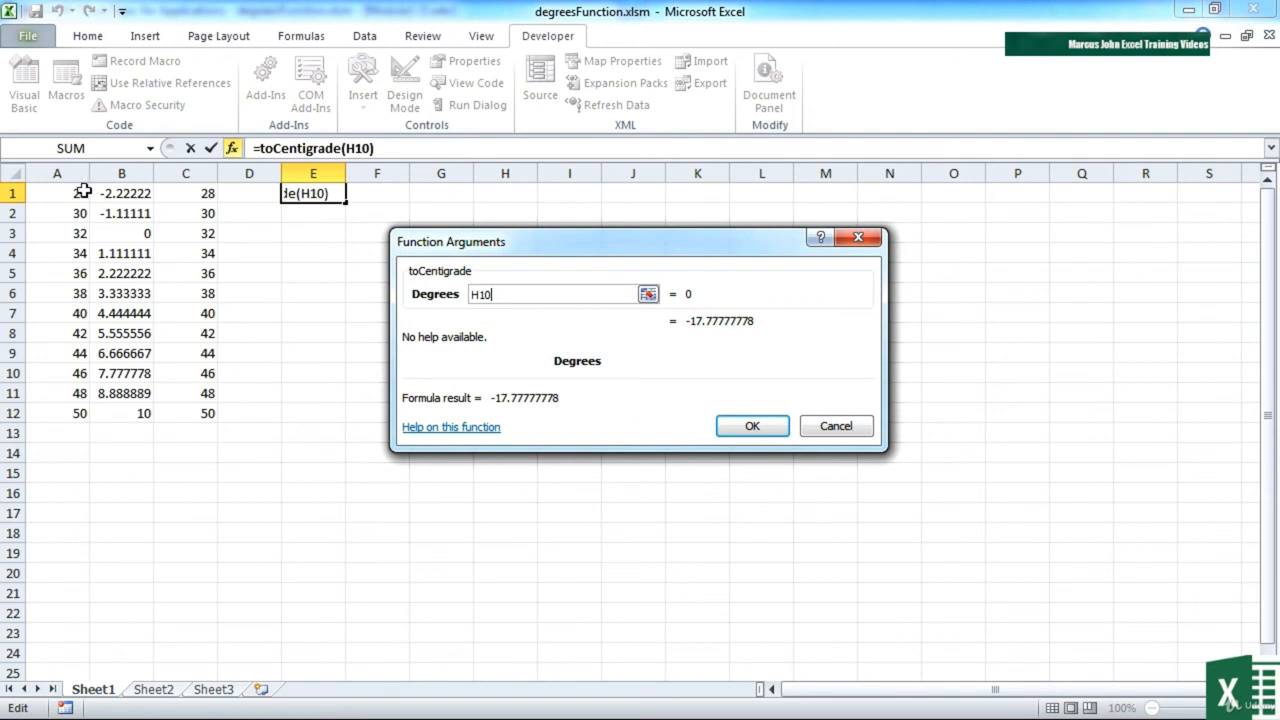
text(+C1)
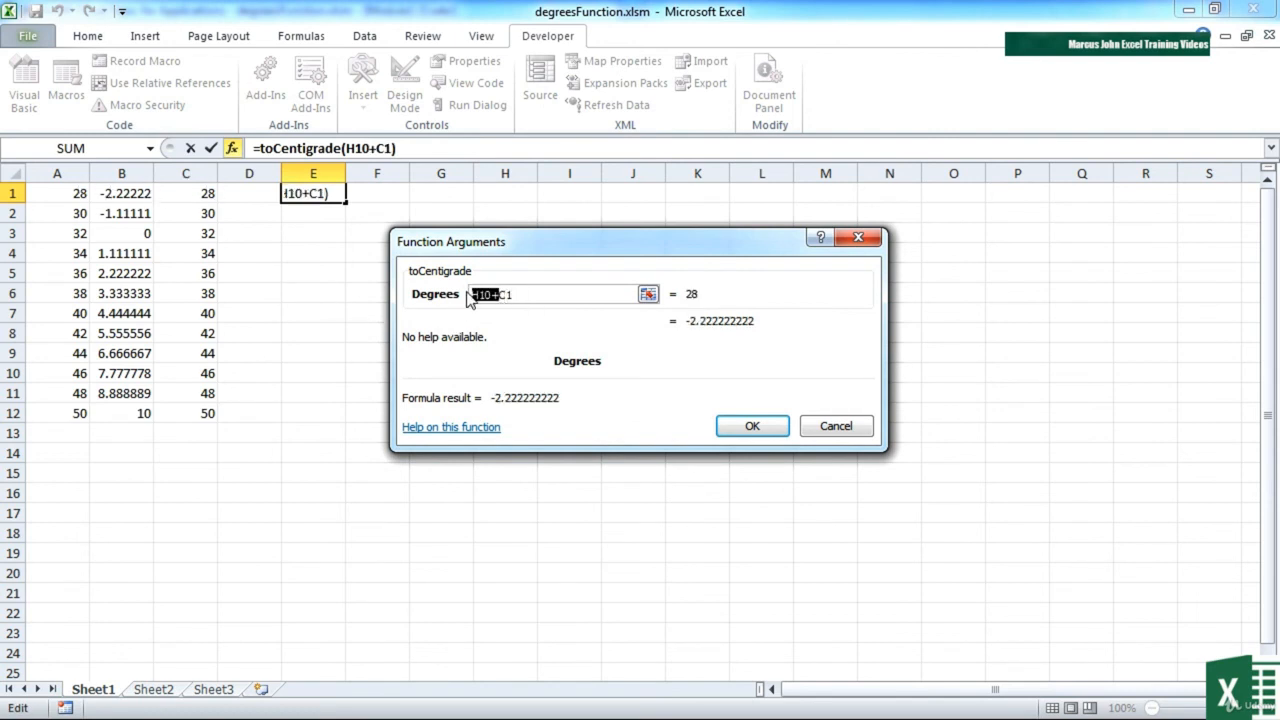
click(752, 426)
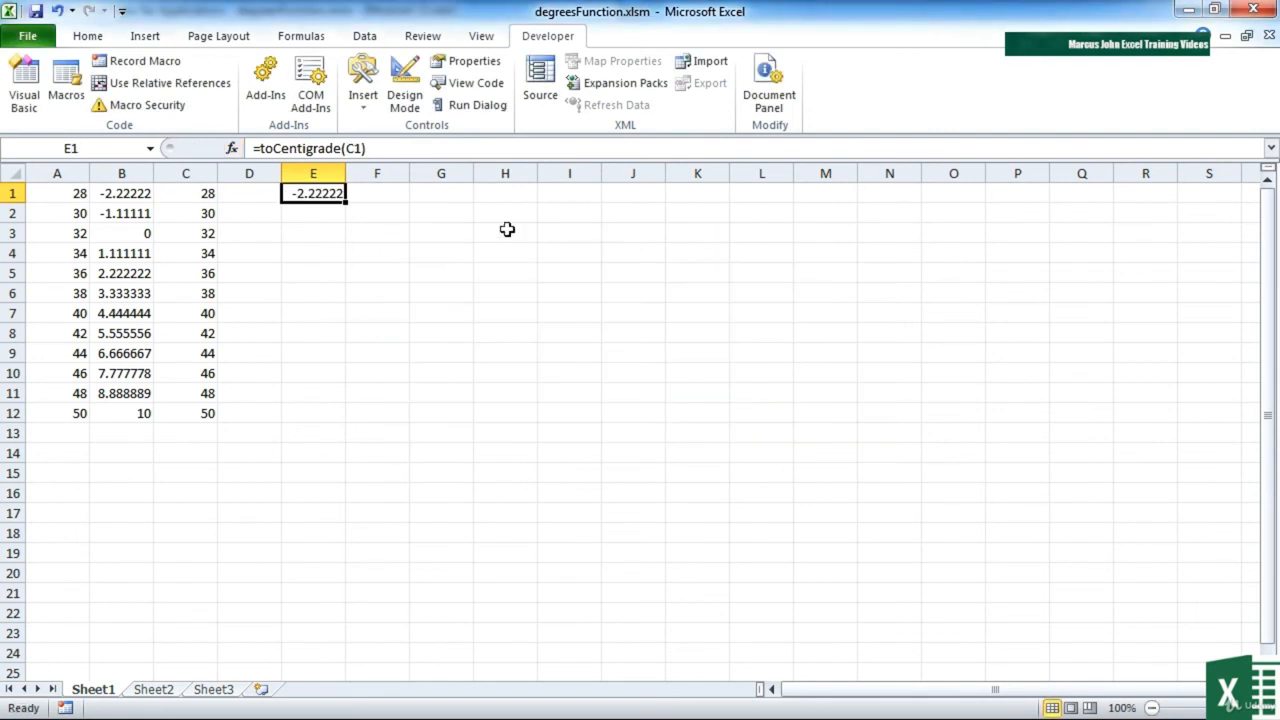